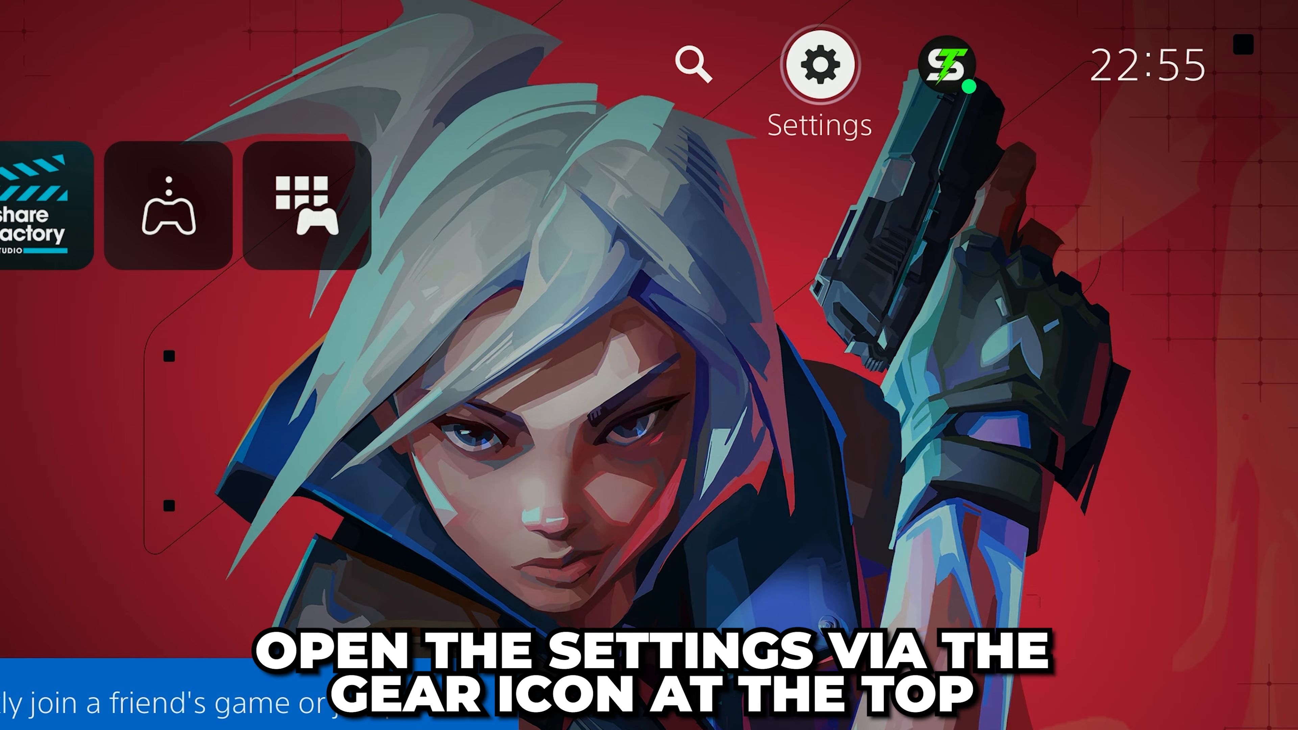
- Enter Settings from the home screen gear icon and scroll toward Notifications
click(826, 65)
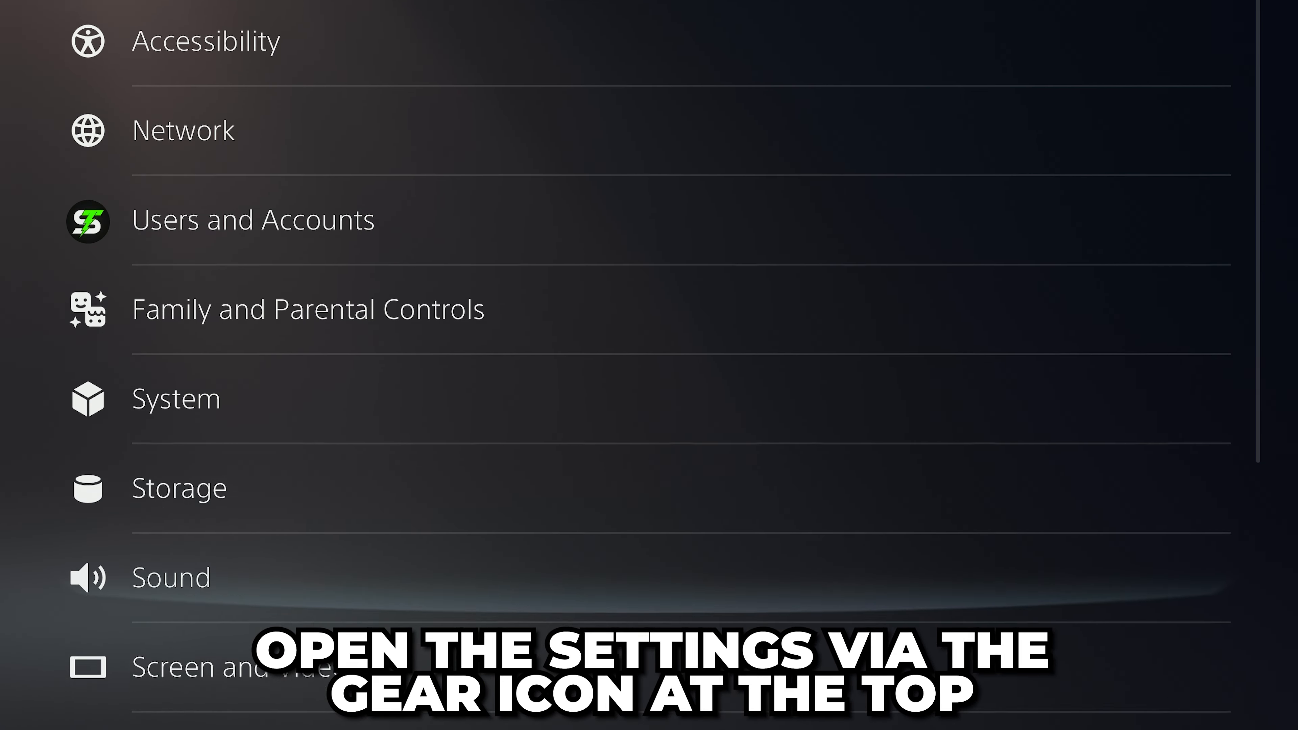
scroll(down, 3)
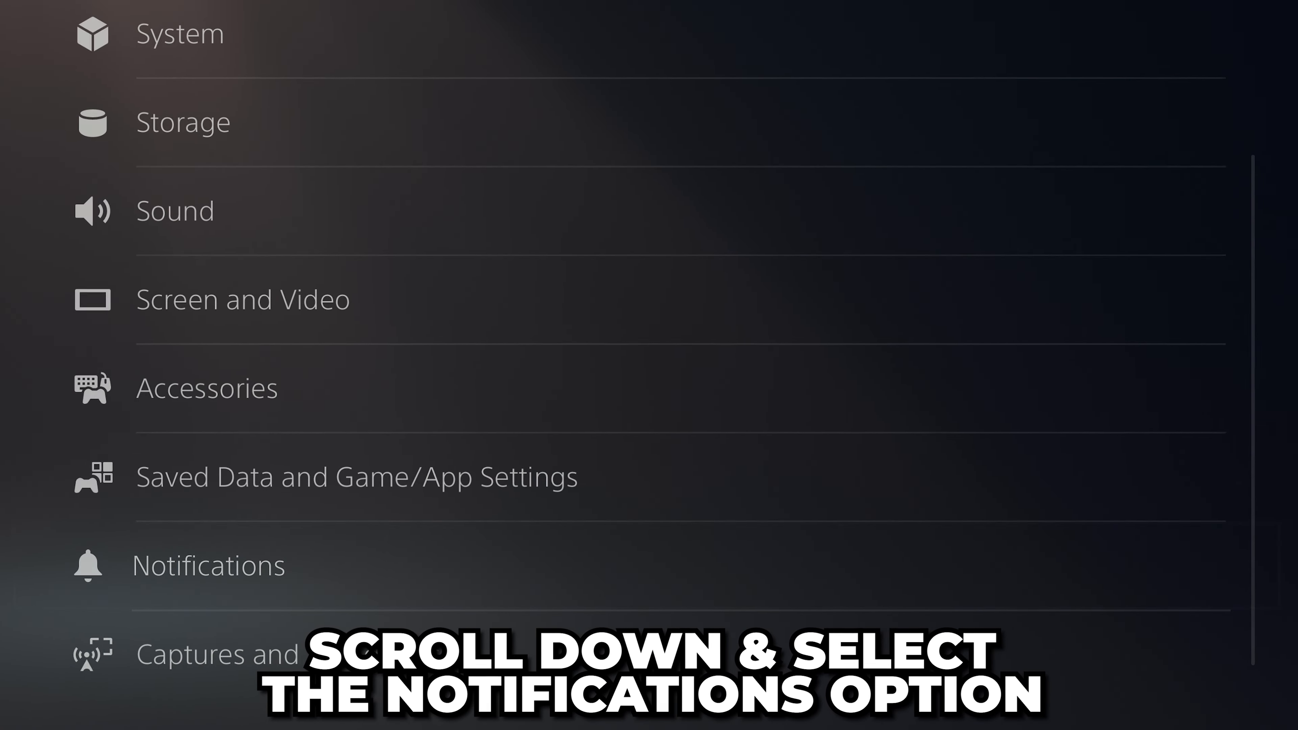
- Enter Notifications and scroll past Display Time to the When Friends Go Online entry
click(209, 565)
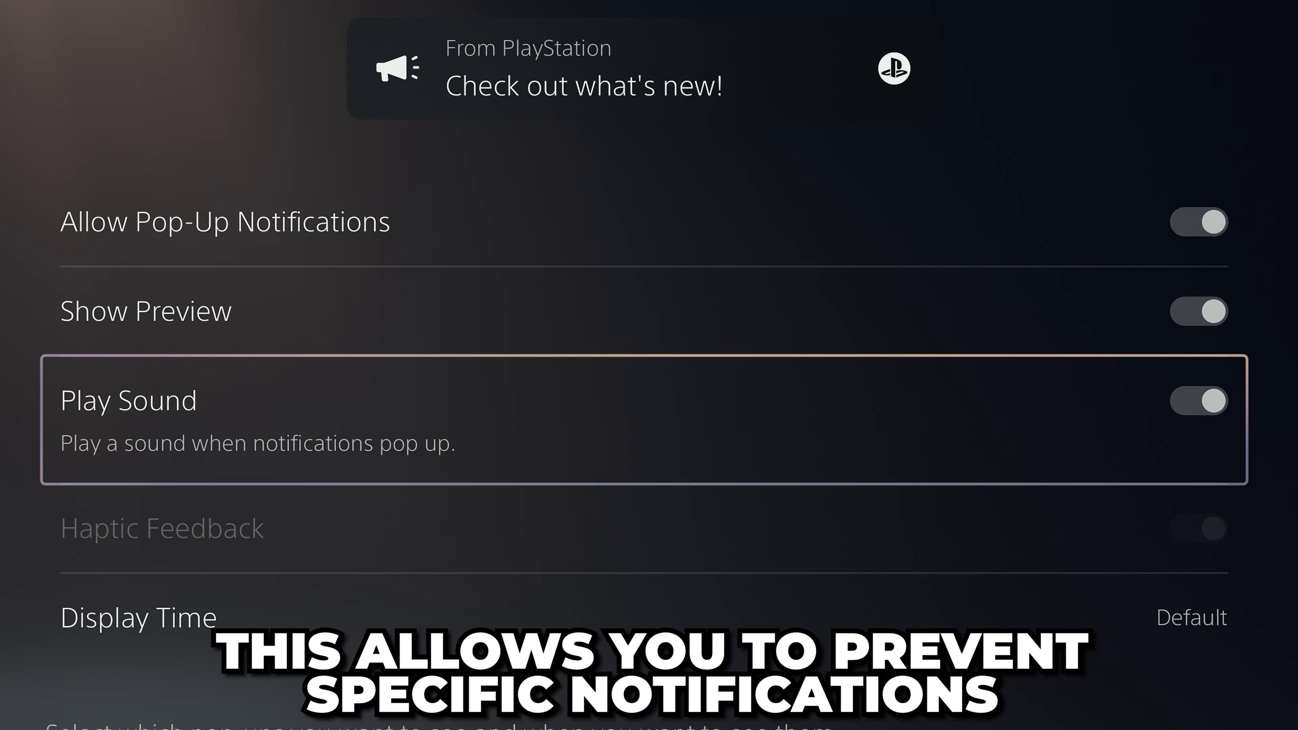
scroll(down, 3)
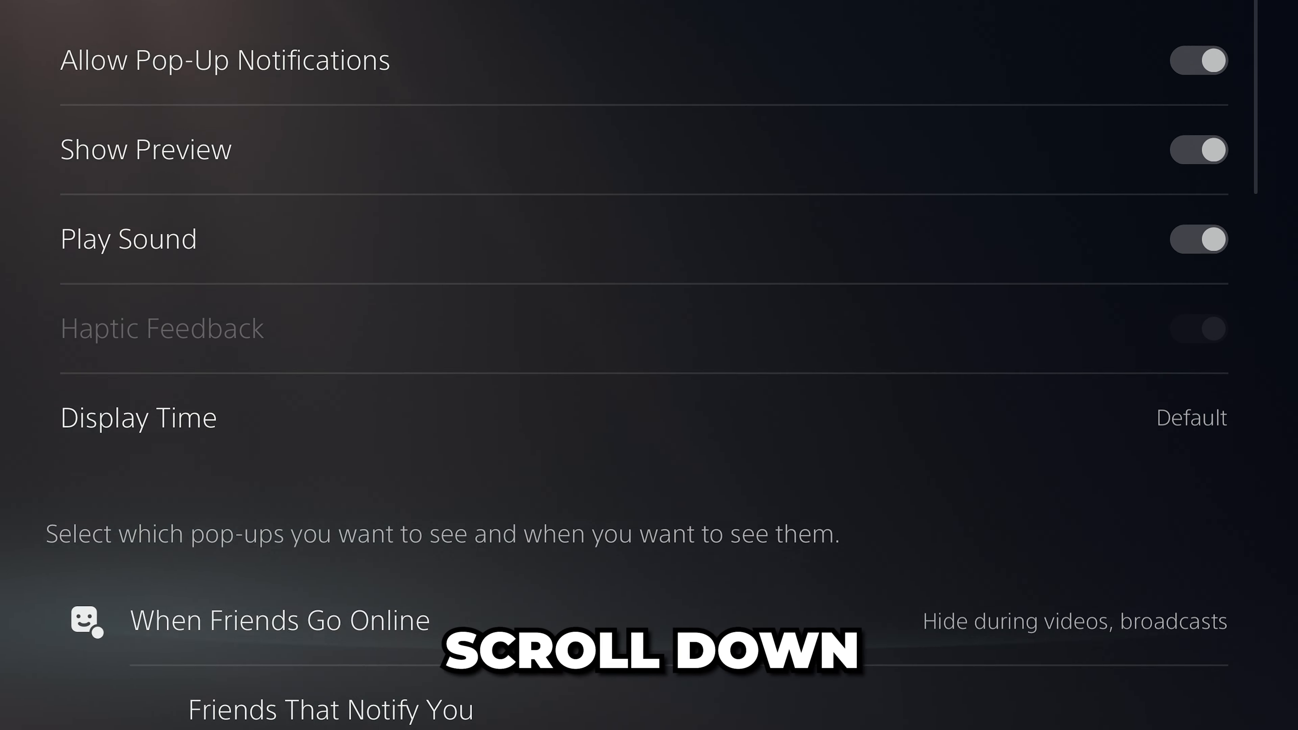
scroll(down, 3)
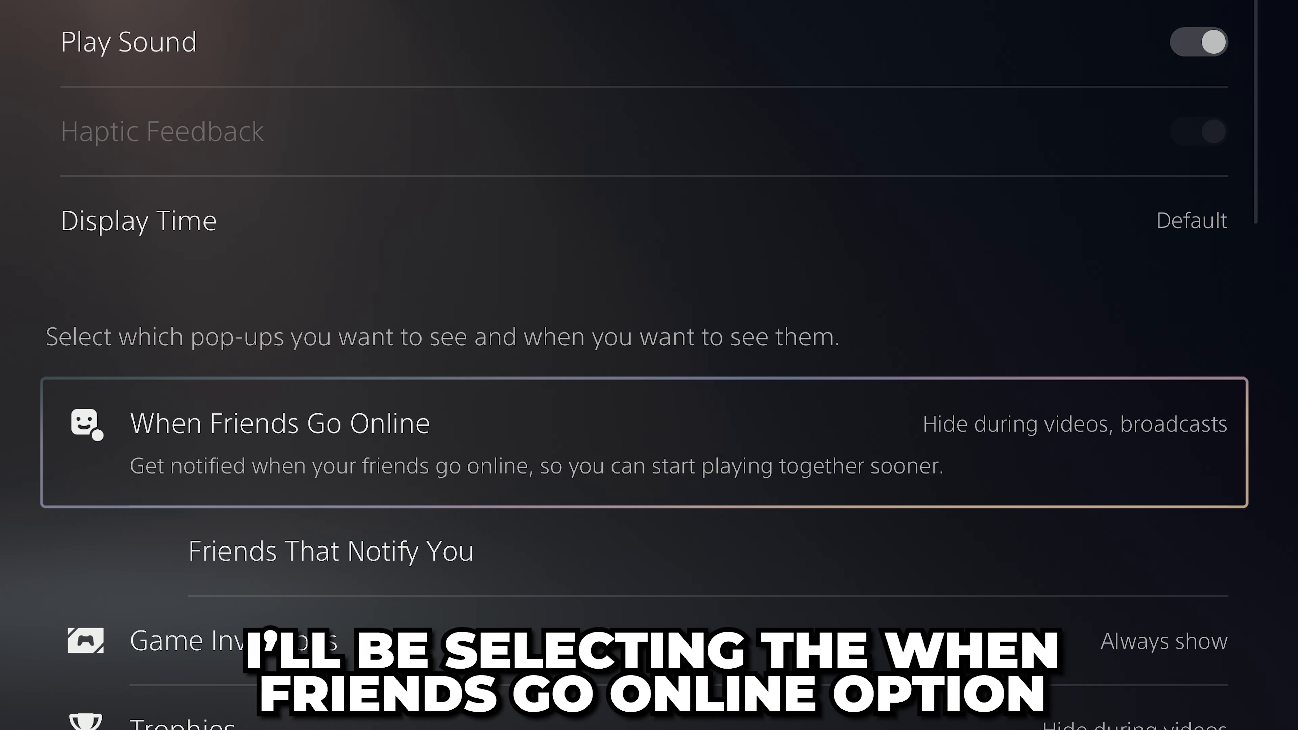
click(280, 422)
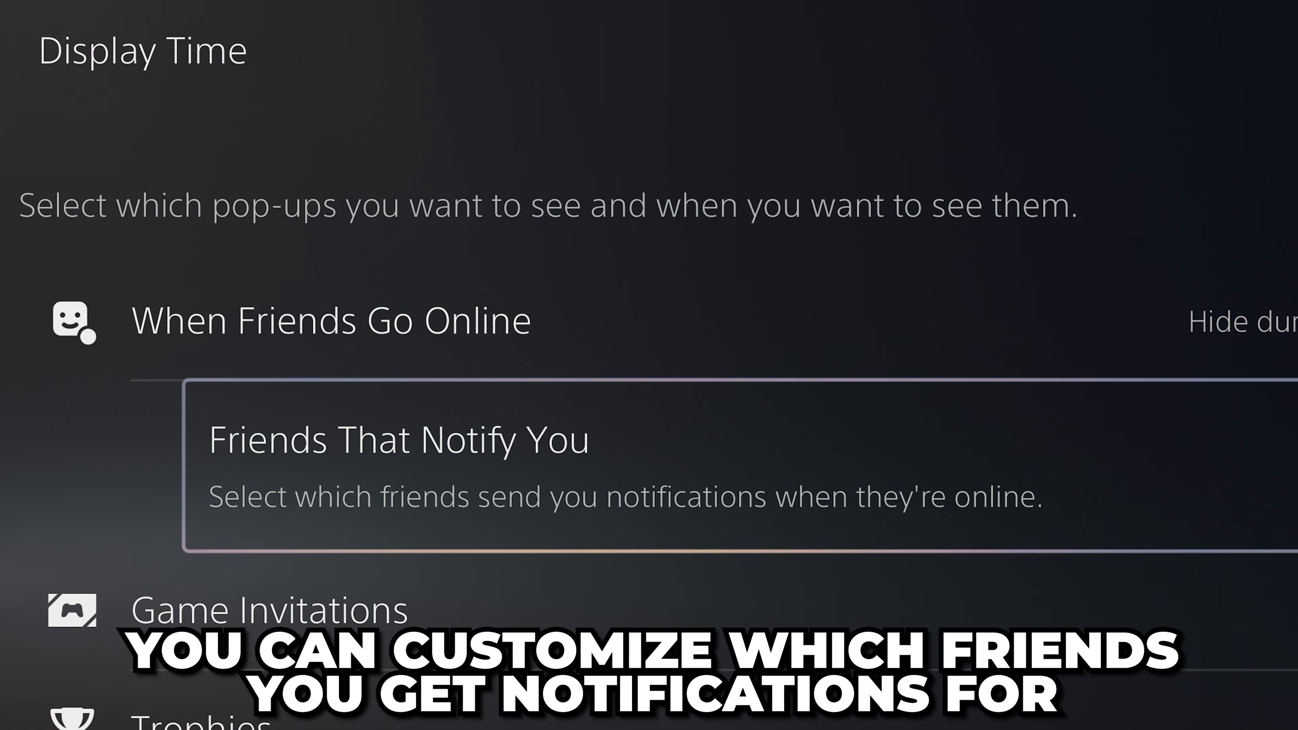
click(397, 439)
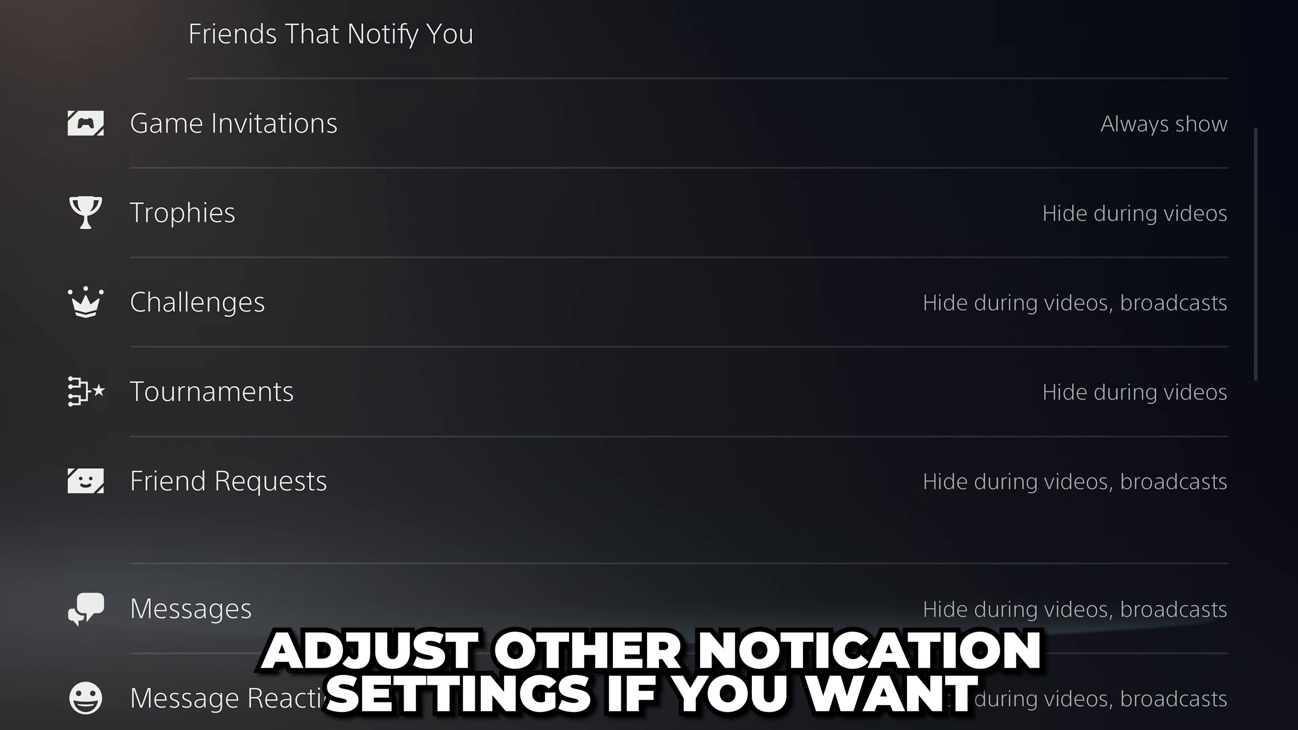